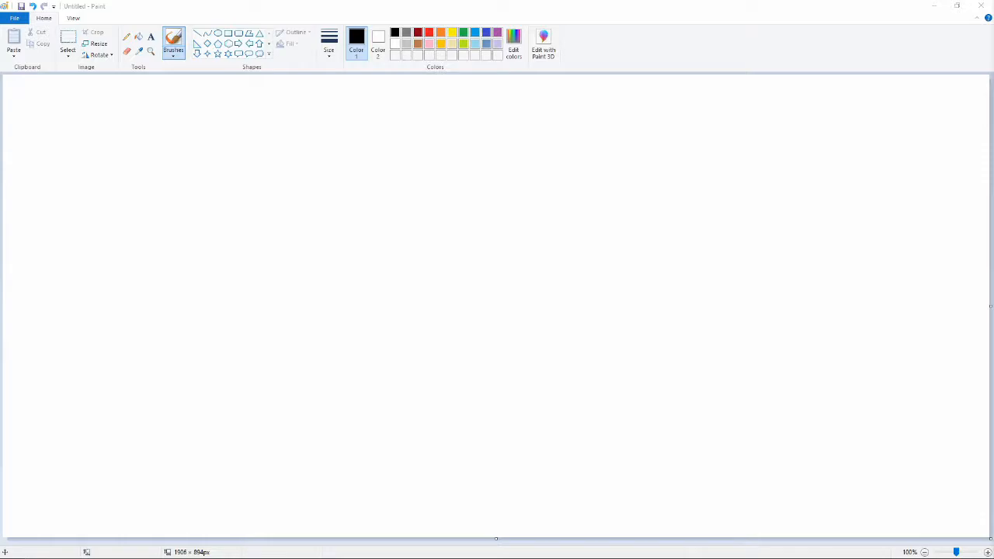
mouse_move(956, 201)
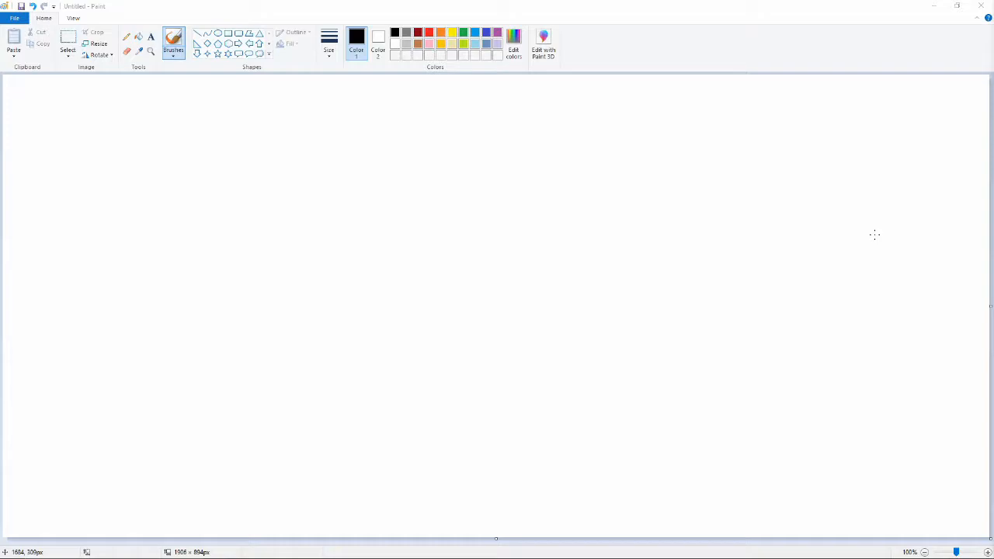
mouse_move(723, 320)
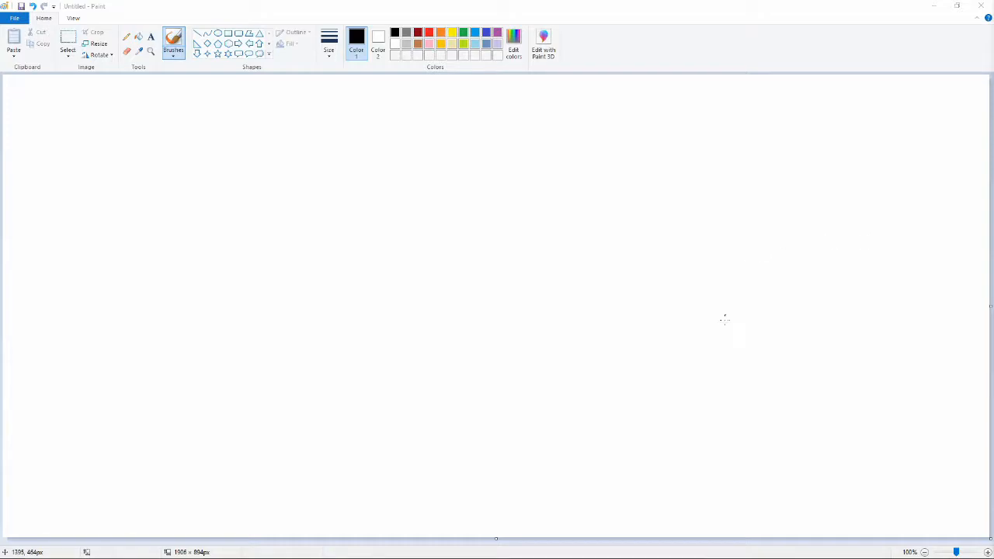
mouse_move(320, 227)
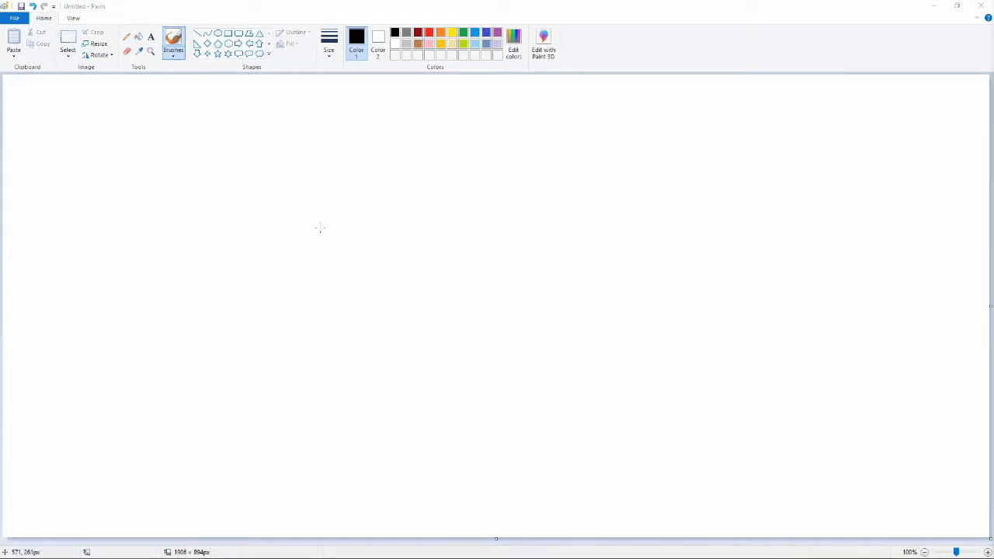
mouse_move(396, 187)
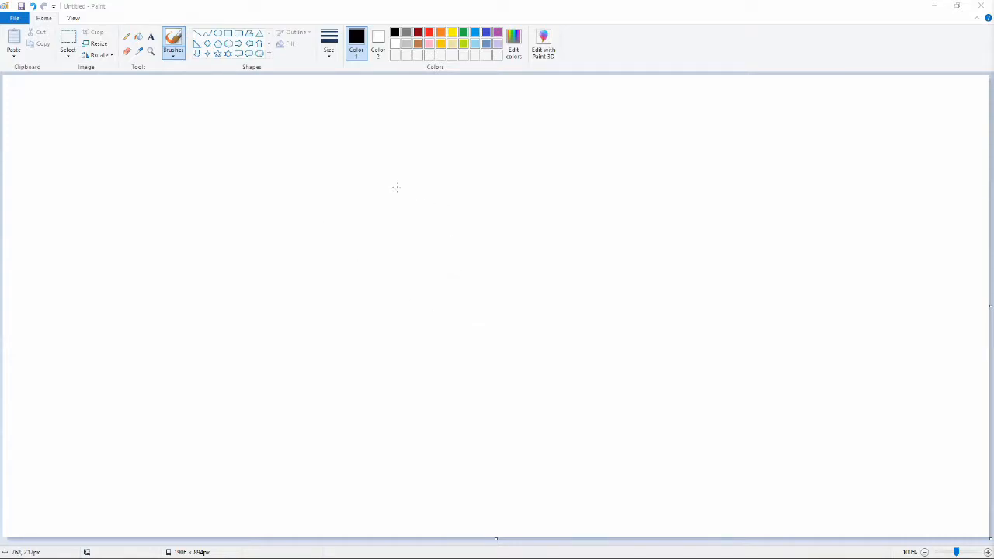
Sketch the squid's rounded head, boxy body and the first two tentacles hanging below.
drag(307, 203, 417, 190)
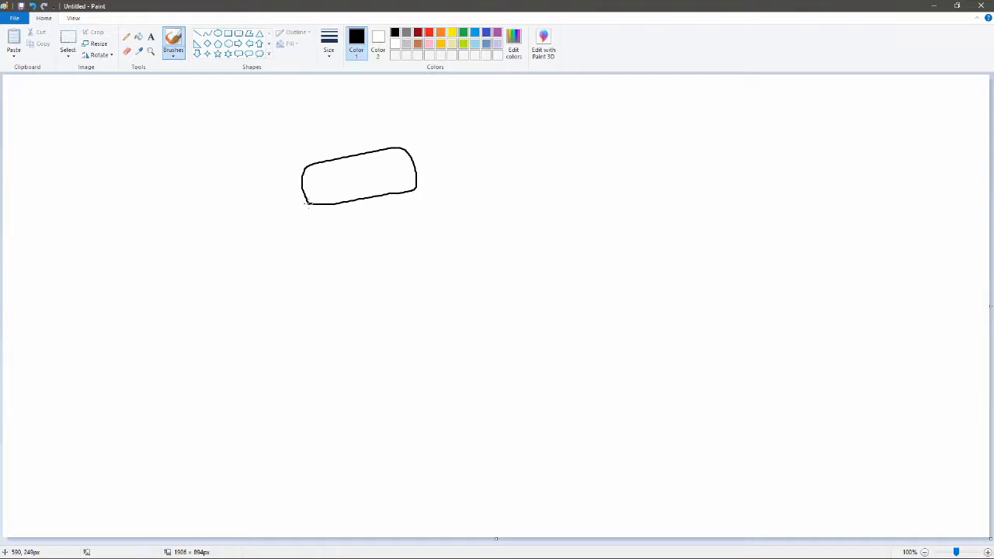
drag(307, 205, 320, 309)
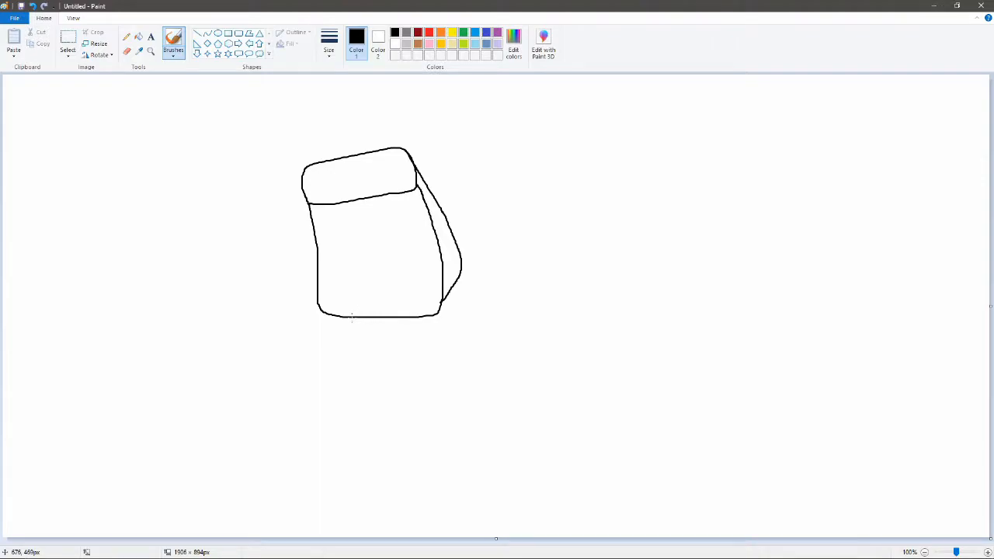
drag(351, 321, 381, 427)
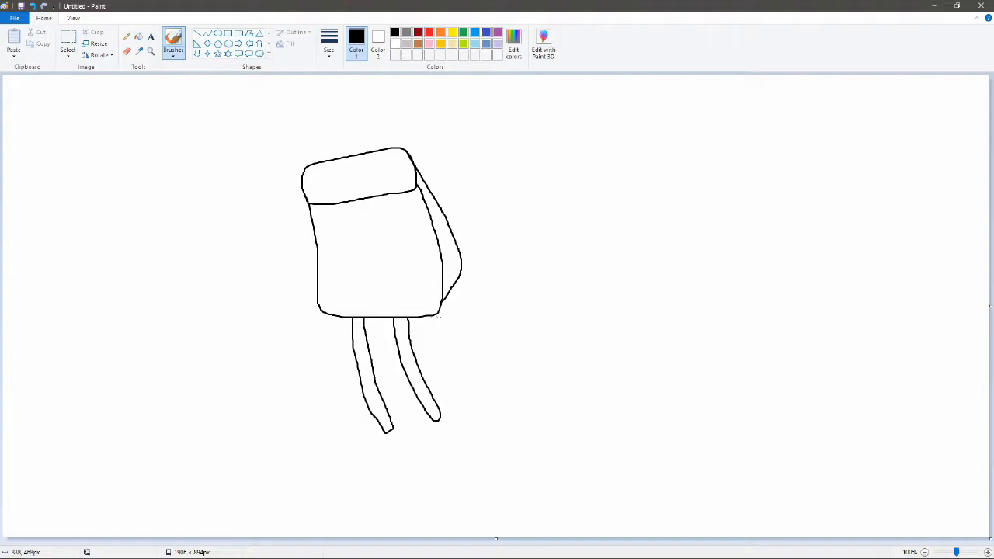
Add the third and fourth tentacles on the right and begin the right wing's top stroke.
drag(435, 317, 454, 361)
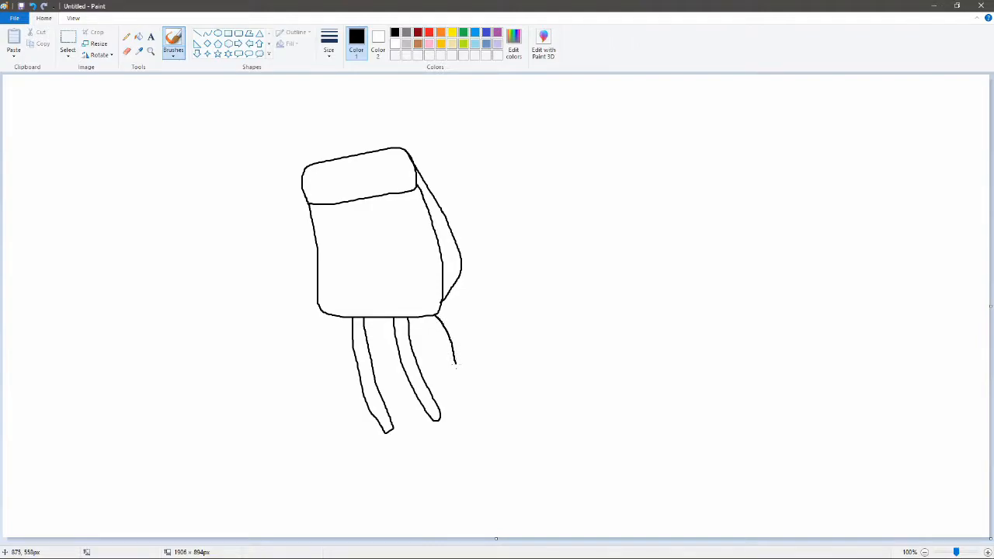
drag(454, 360, 474, 397)
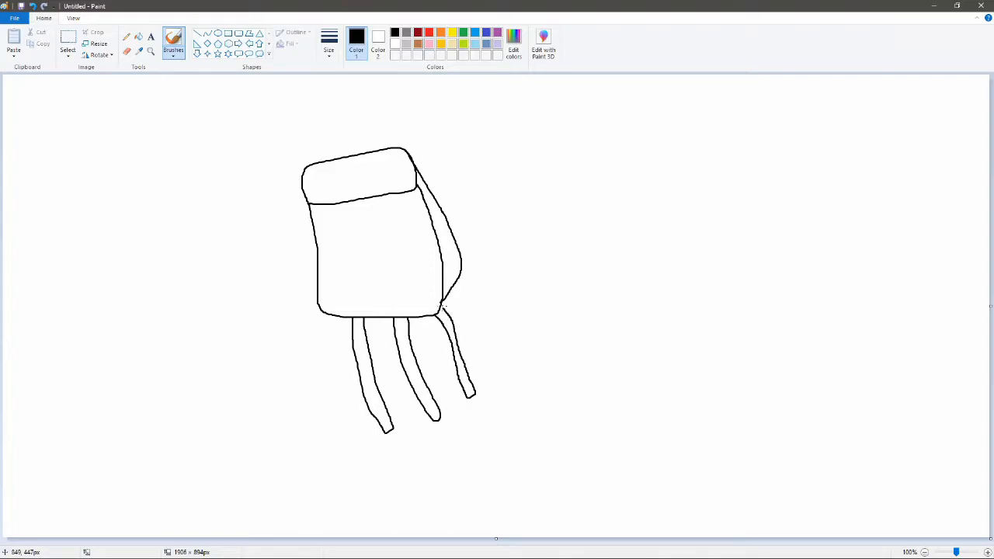
drag(447, 298, 481, 380)
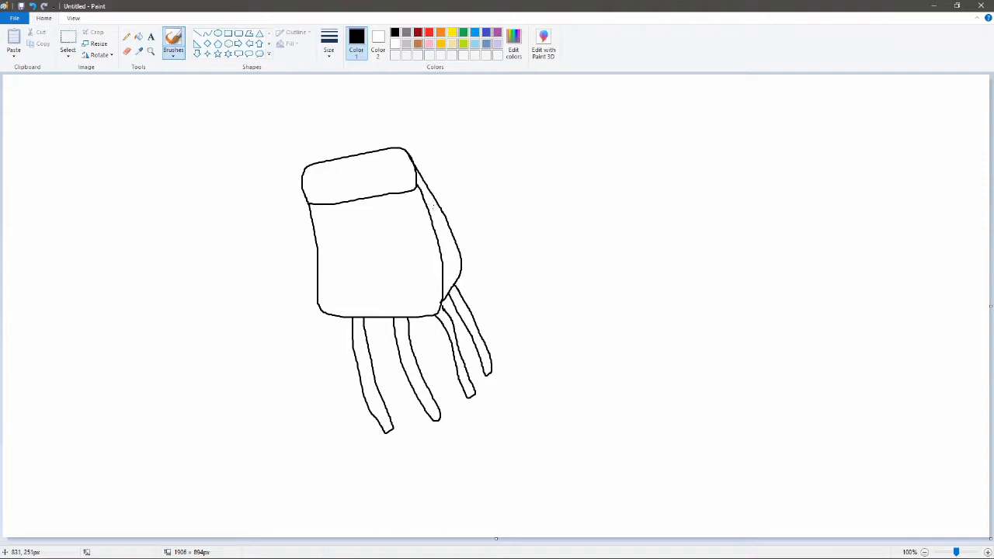
drag(434, 205, 532, 155)
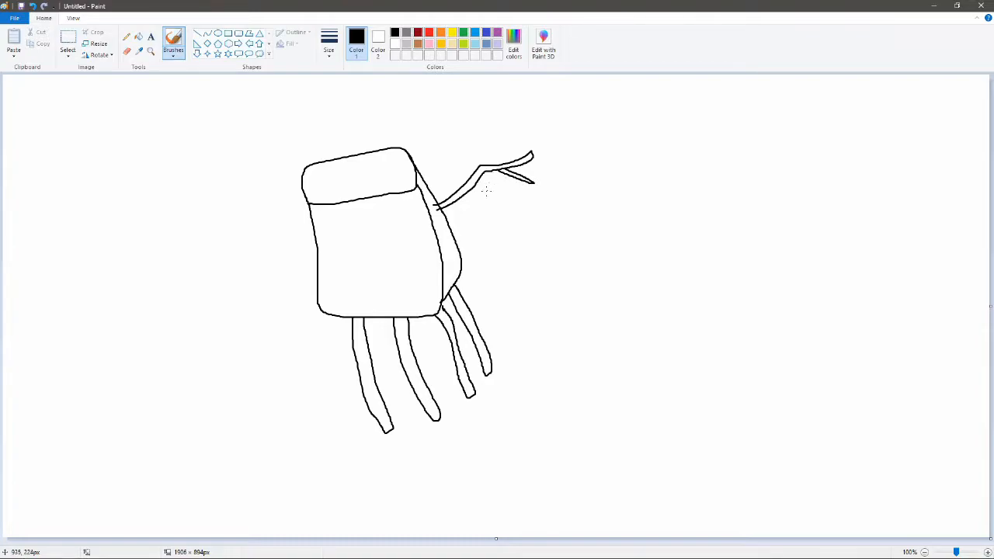
Finish the right wing's membrane and draw a matching bat wing on the left side.
drag(466, 198, 516, 209)
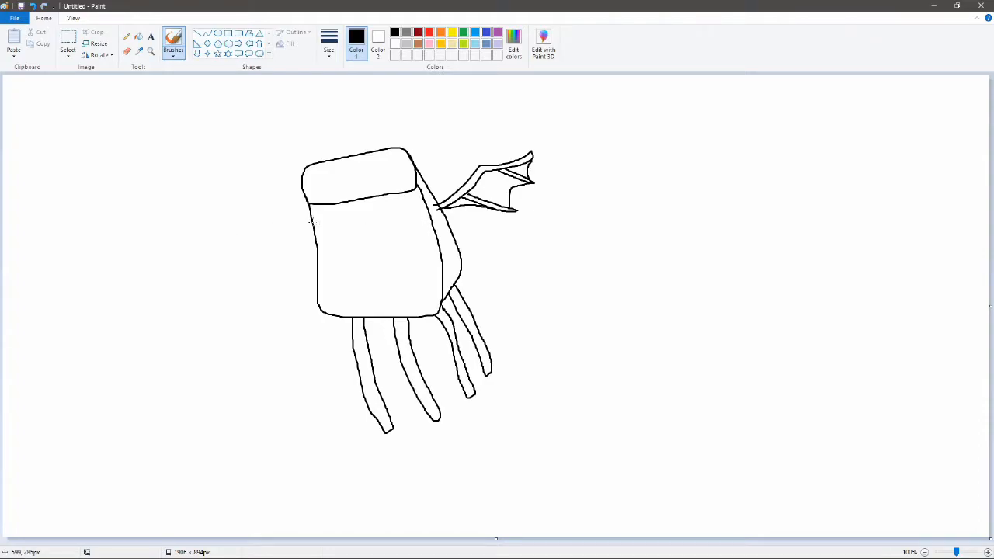
drag(311, 226, 190, 208)
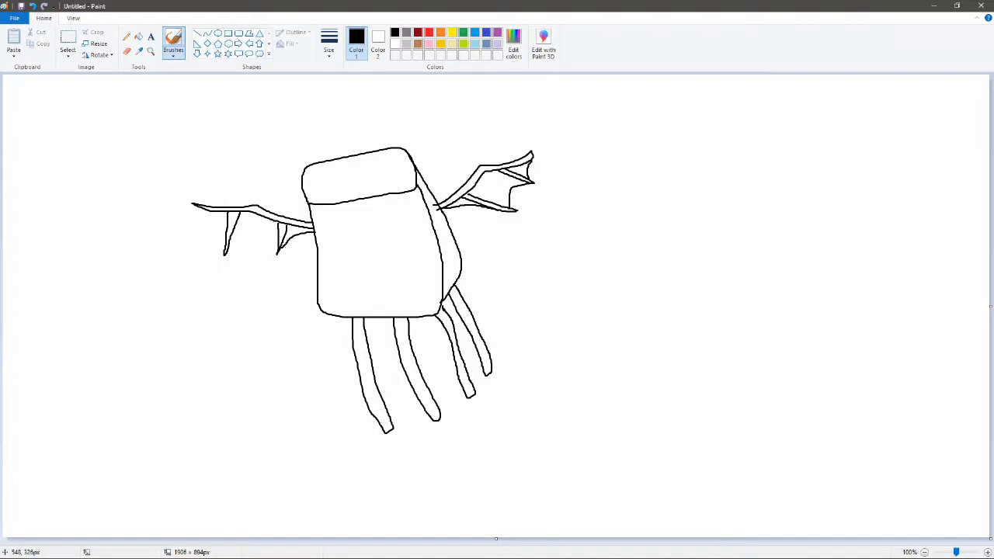
drag(199, 210, 283, 246)
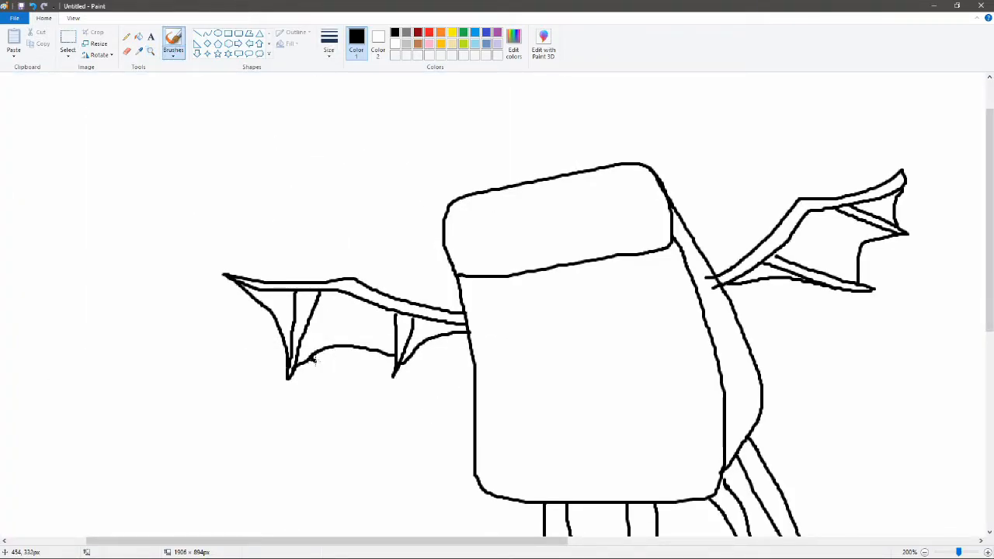
Draw slime drips hanging from the underside of the left wing.
drag(311, 366, 319, 389)
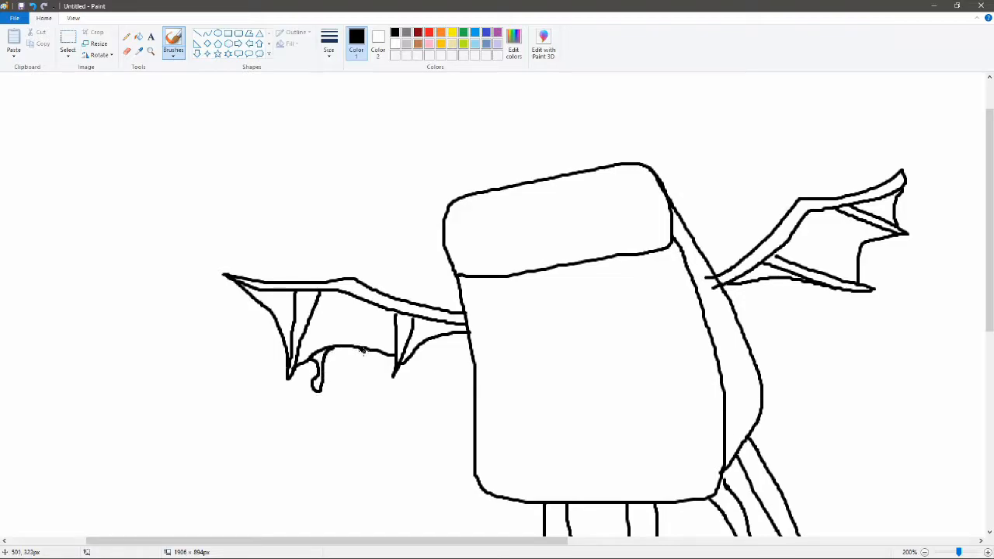
drag(361, 360, 373, 380)
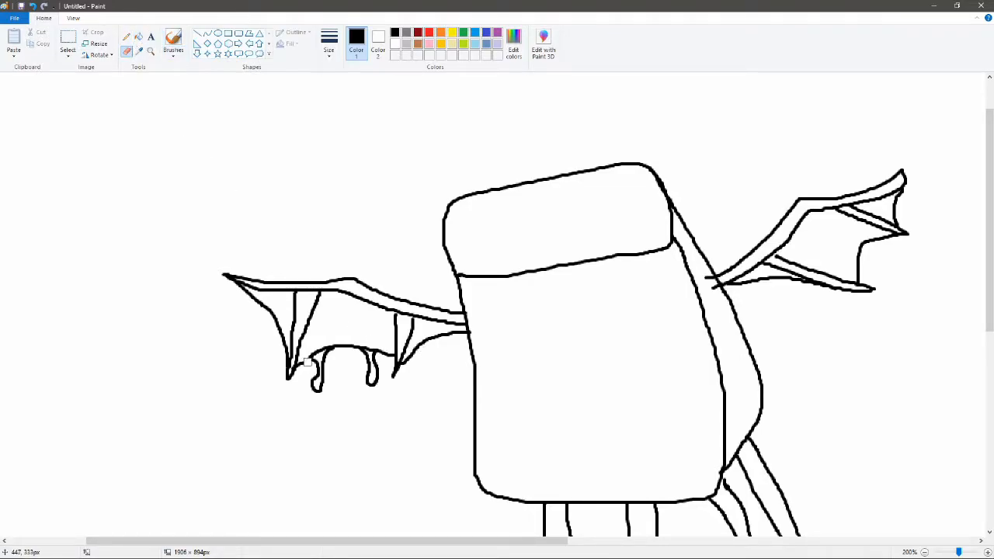
mouse_move(318, 348)
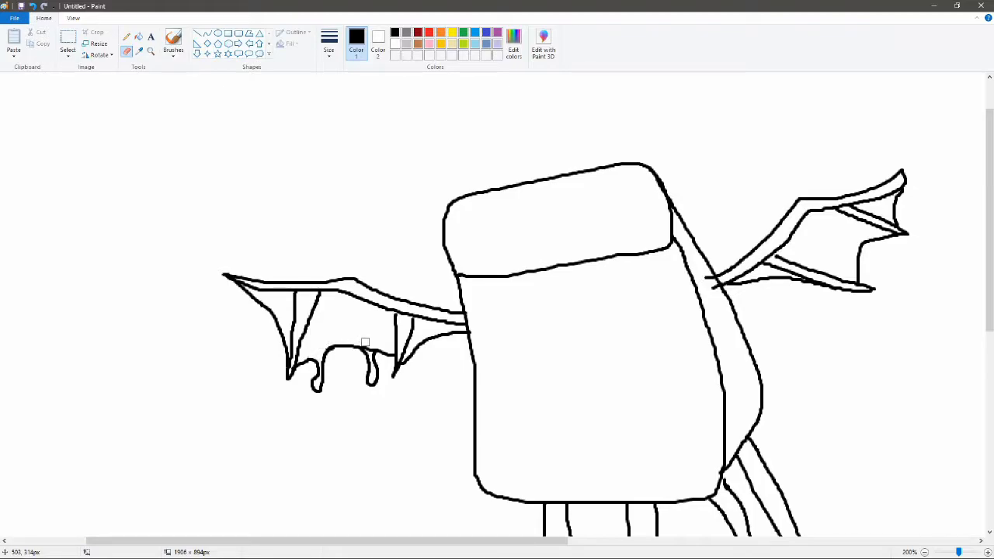
mouse_move(373, 346)
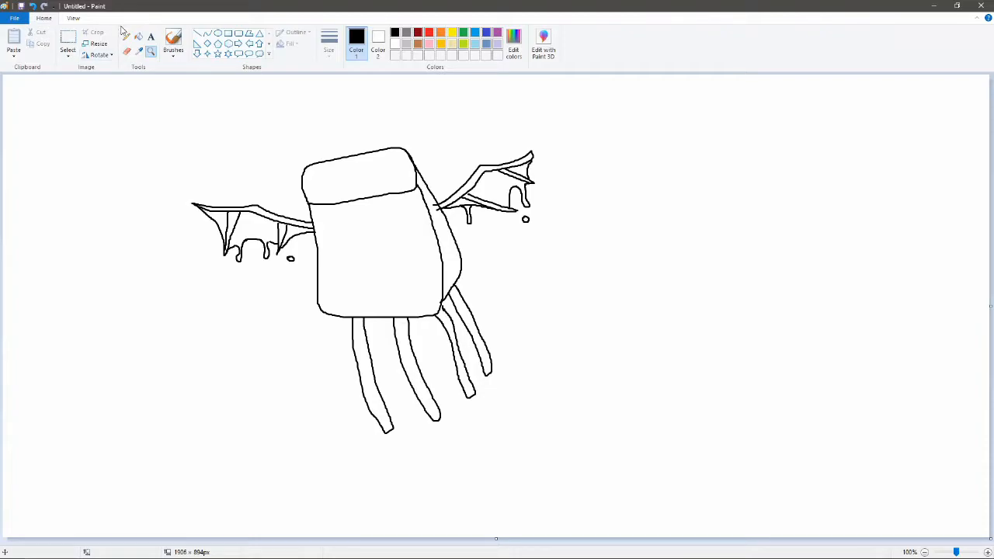
mouse_move(127, 41)
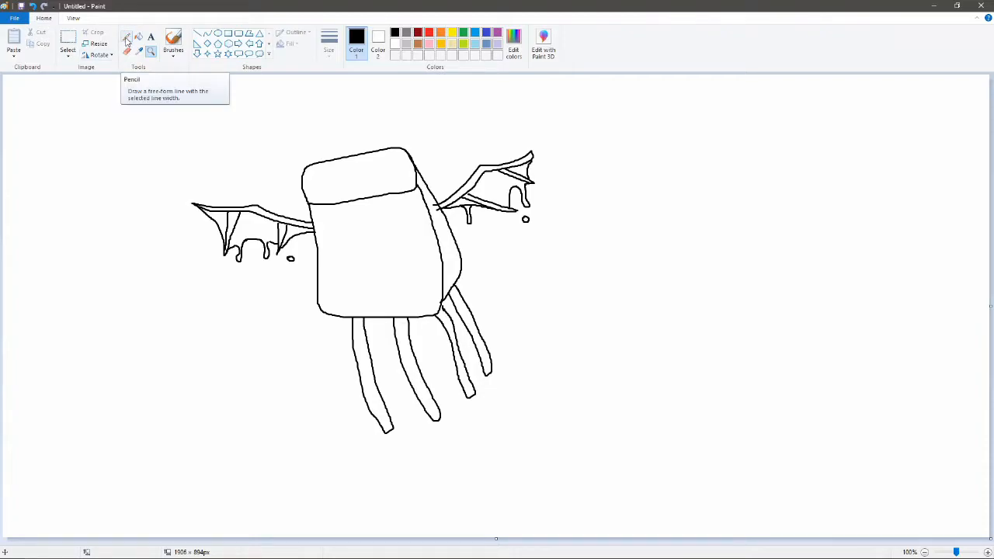
mouse_move(127, 42)
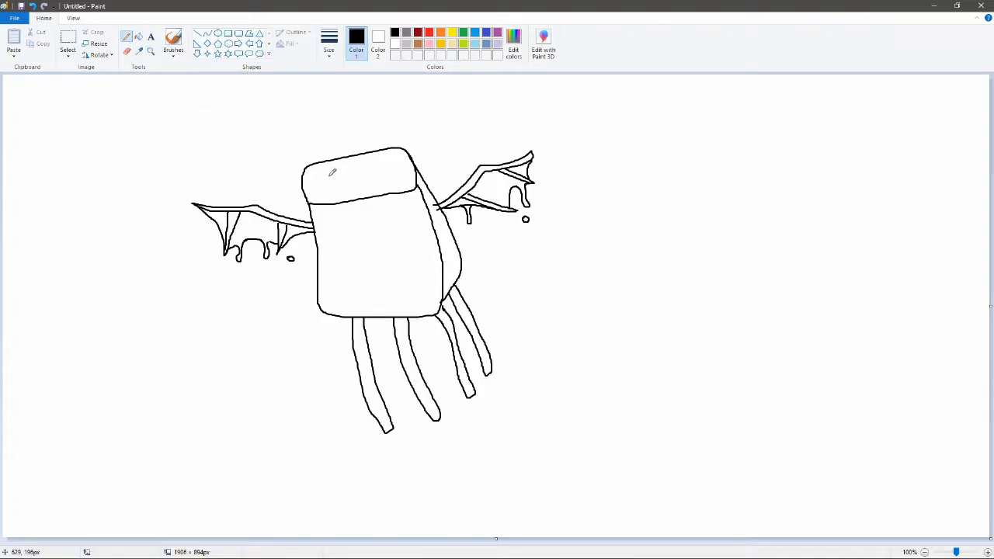
With the brush, draw the squid's two round eyes, small smile and a fang beneath it.
click(173, 39)
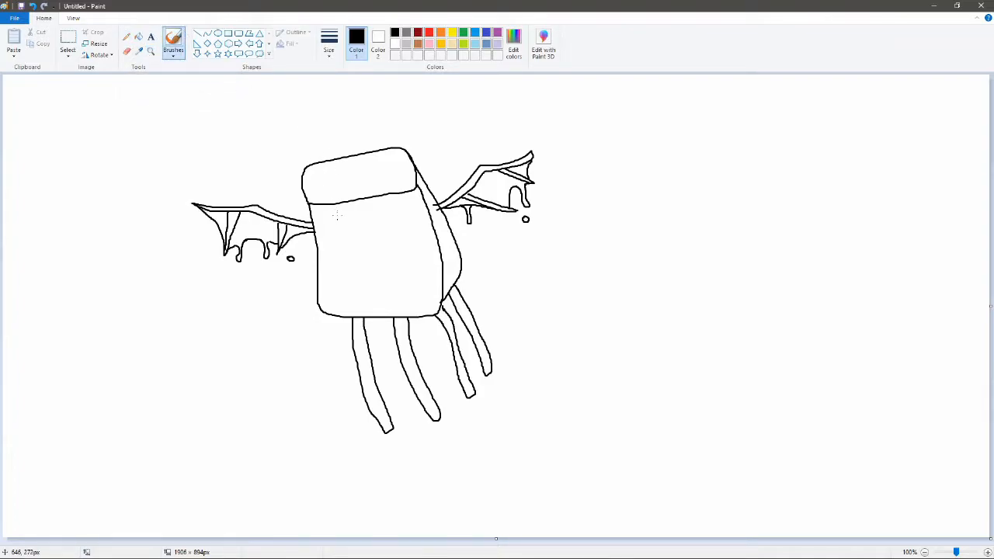
mouse_move(948, 272)
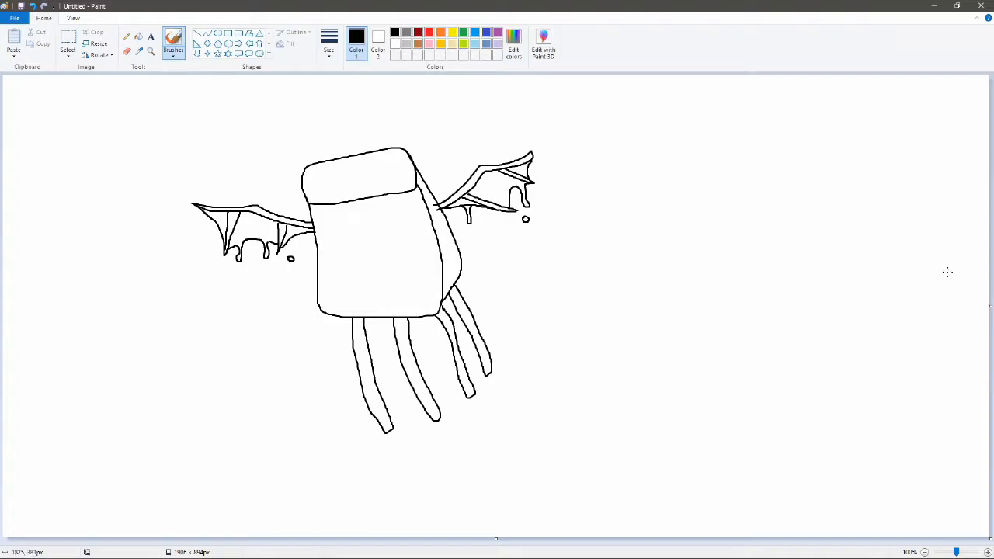
mouse_move(430, 267)
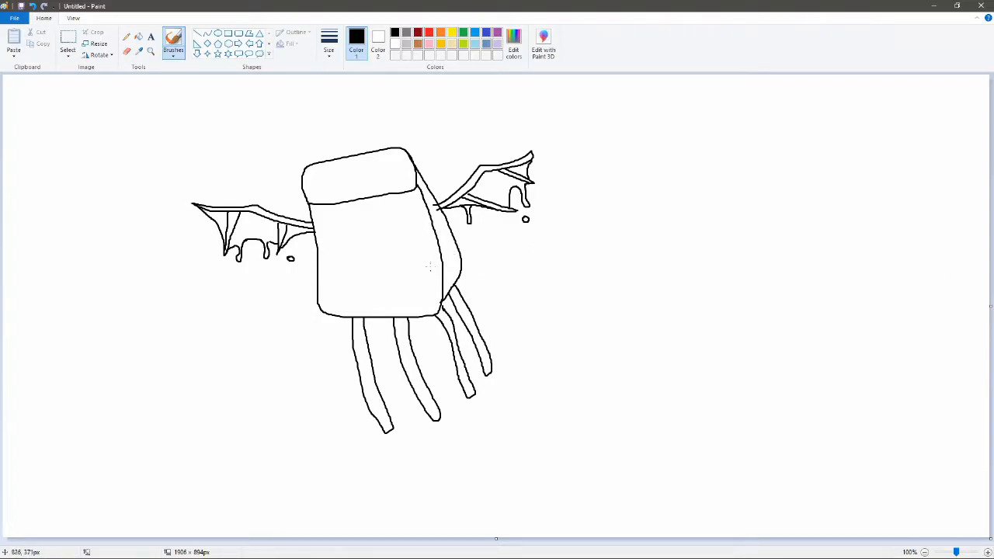
drag(326, 230, 339, 221)
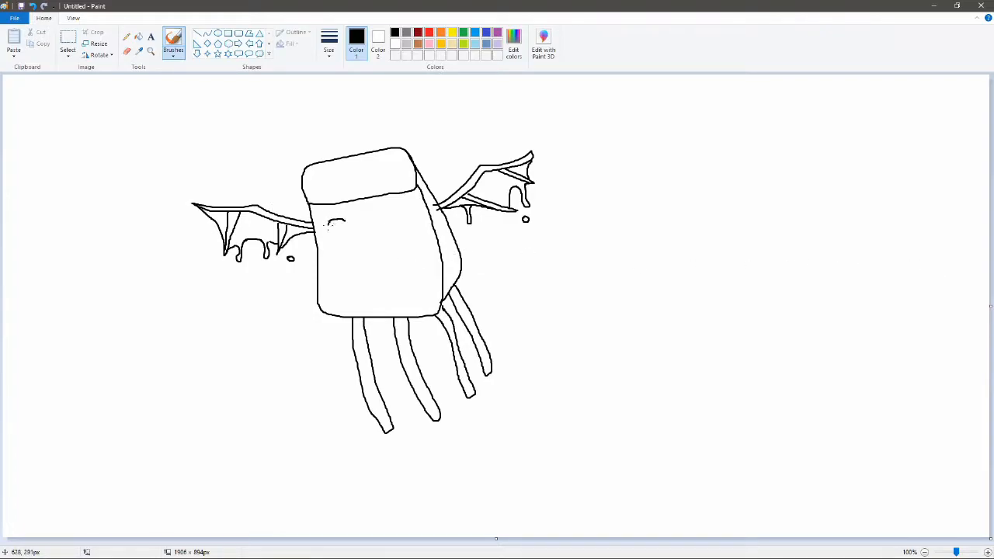
drag(339, 233, 348, 235)
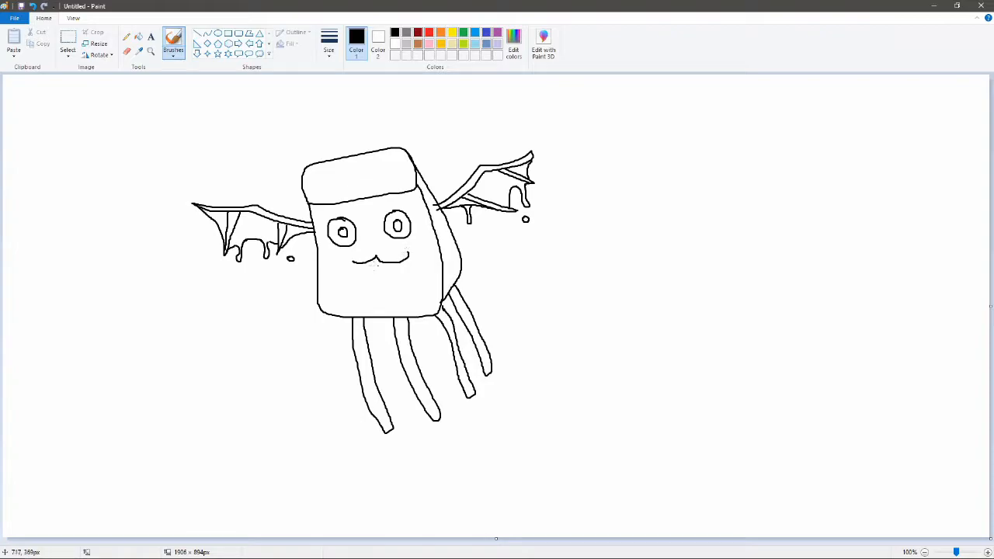
click(360, 267)
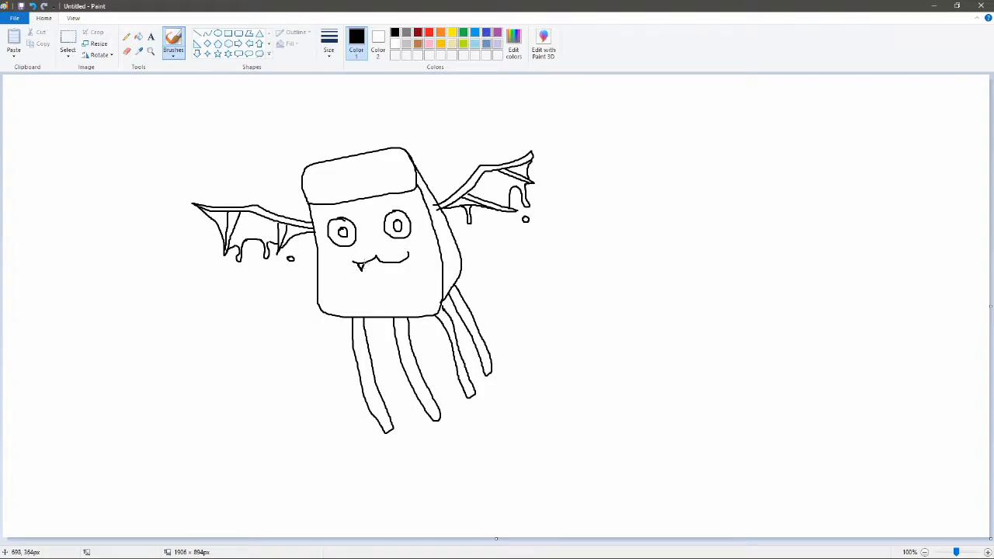
Add face detail and the squid's open rounded mouth full of teeth below.
drag(388, 257, 396, 271)
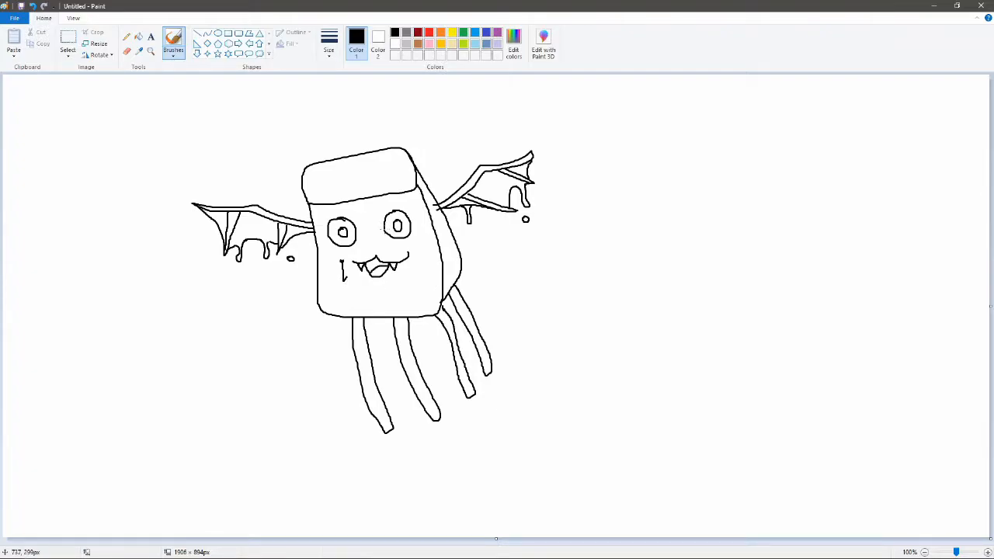
drag(365, 287, 388, 293)
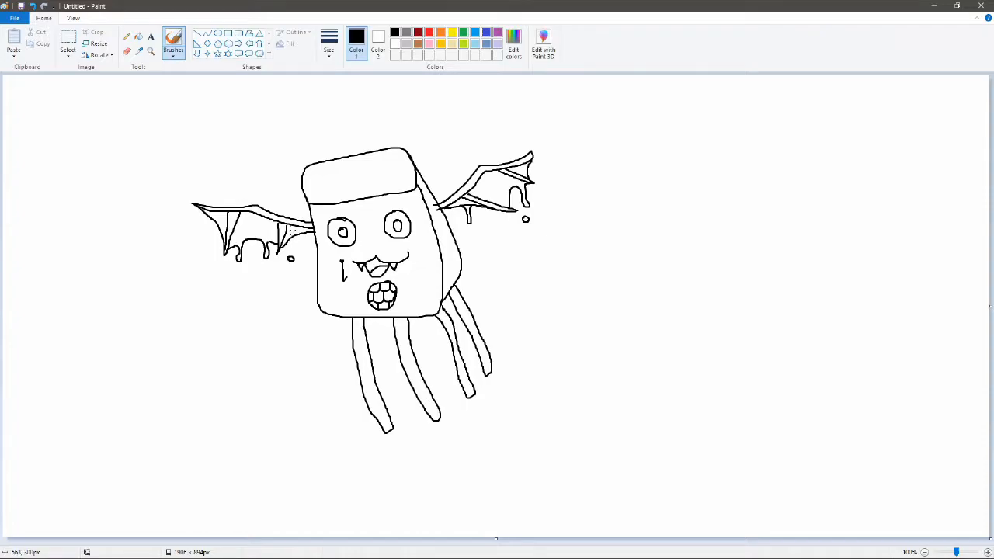
mouse_move(484, 241)
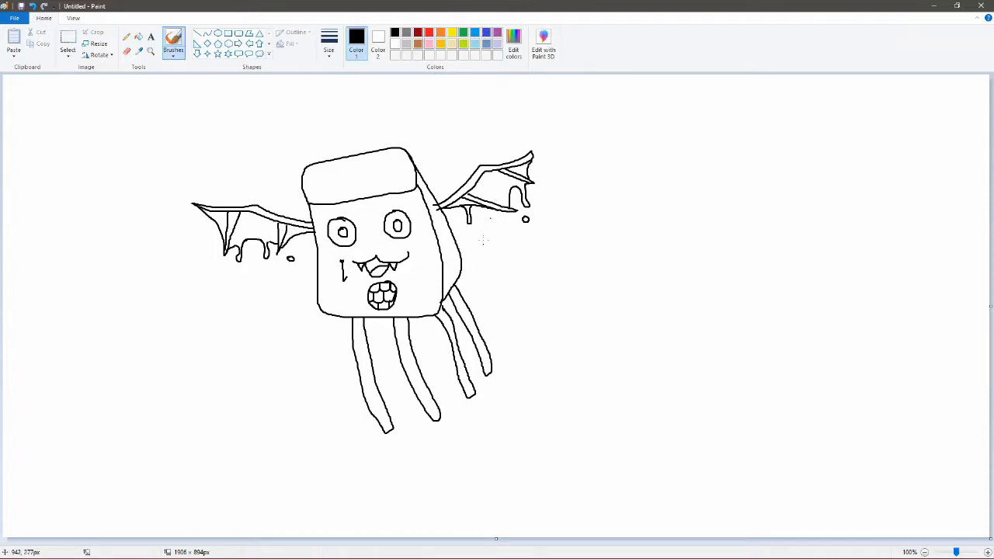
mouse_move(388, 416)
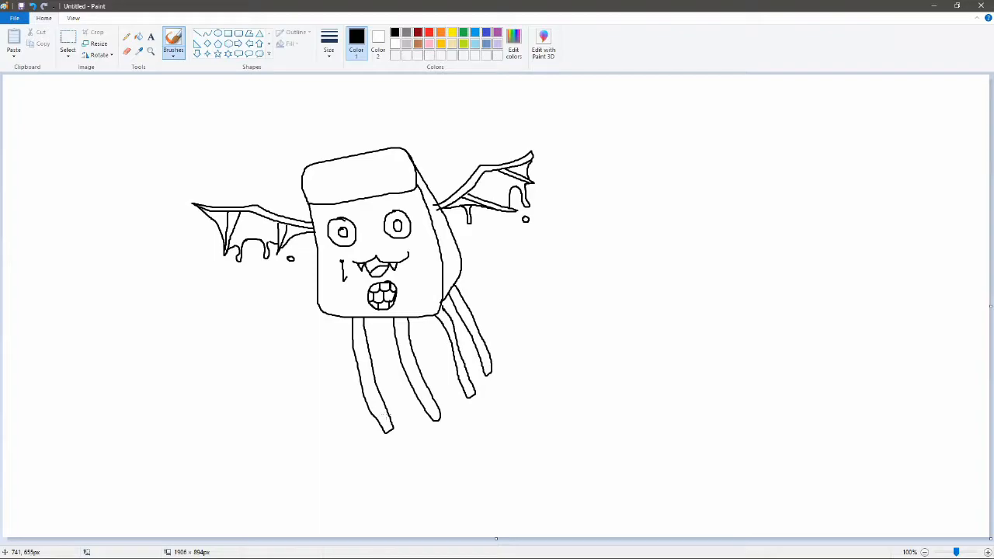
mouse_move(385, 411)
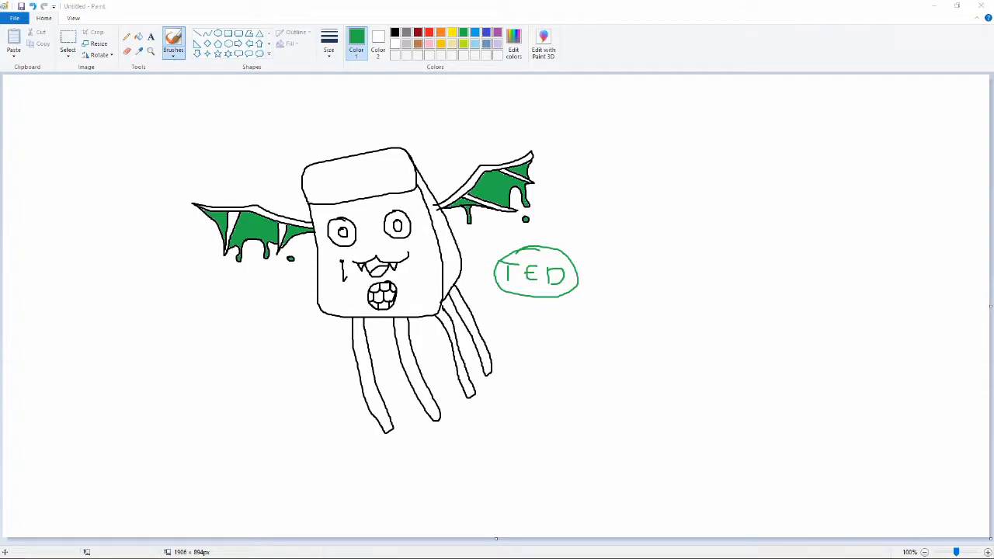
mouse_move(691, 230)
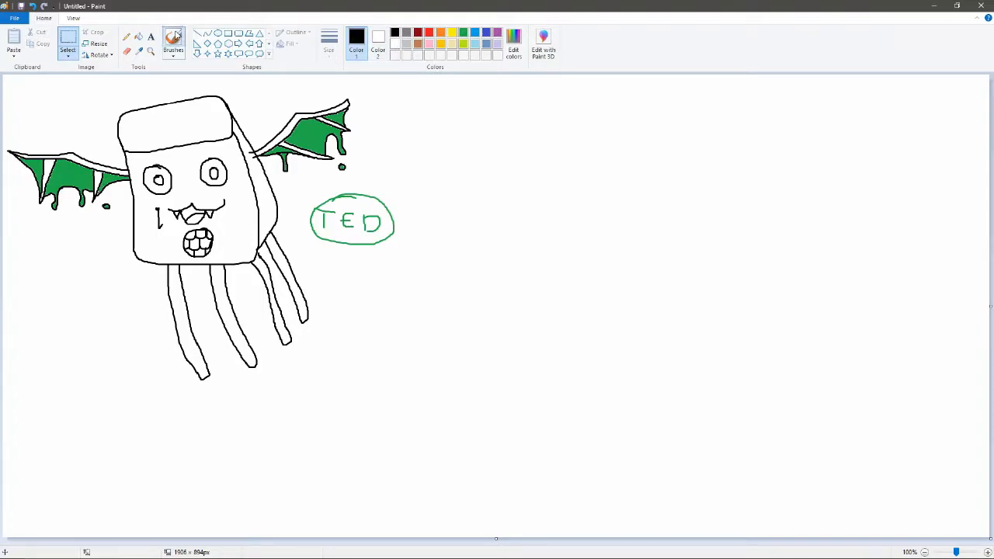
With the black brush, sketch a rounded boxy body right of the TED label.
click(173, 43)
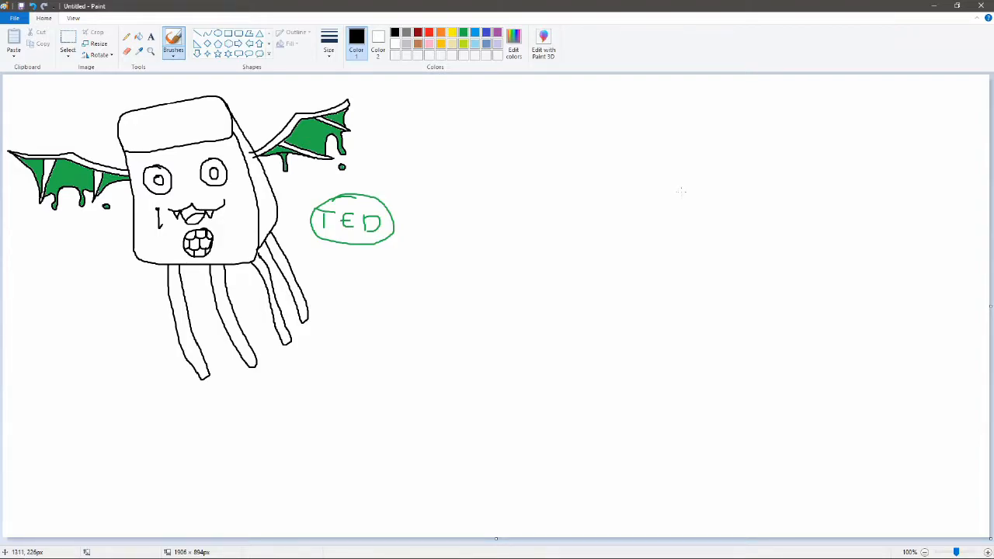
mouse_move(593, 205)
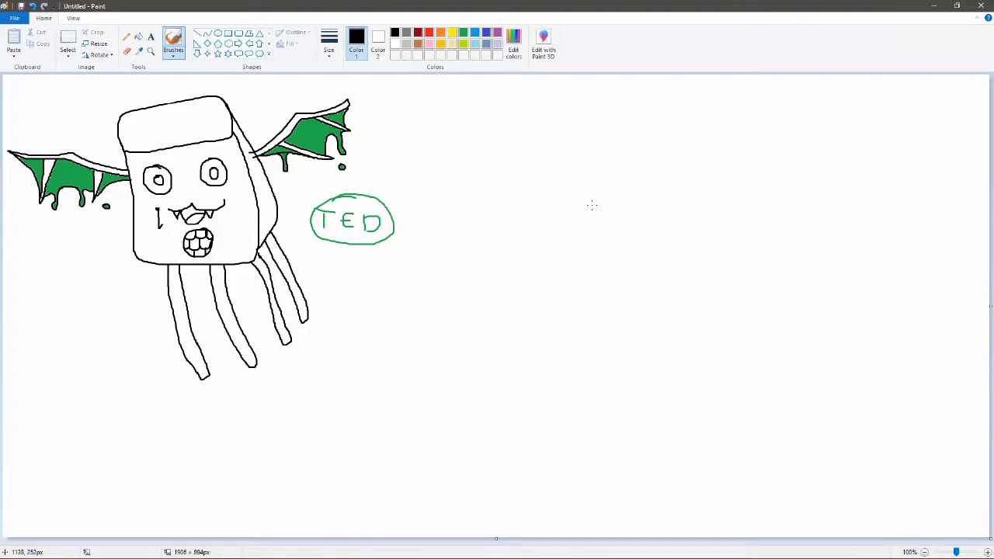
drag(634, 180, 691, 177)
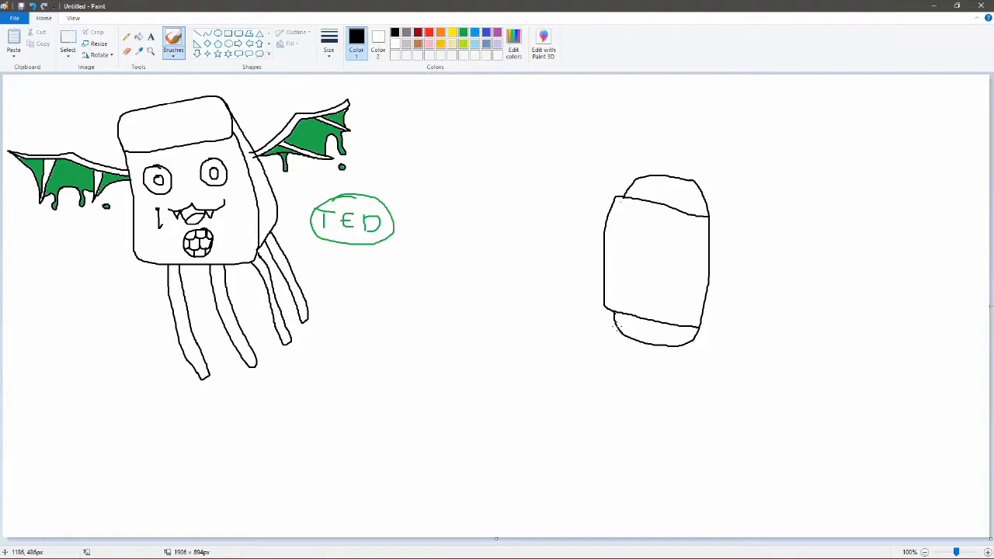
Draw the creature's small smiling head on top and a curling ghost tail below.
drag(618, 329, 656, 419)
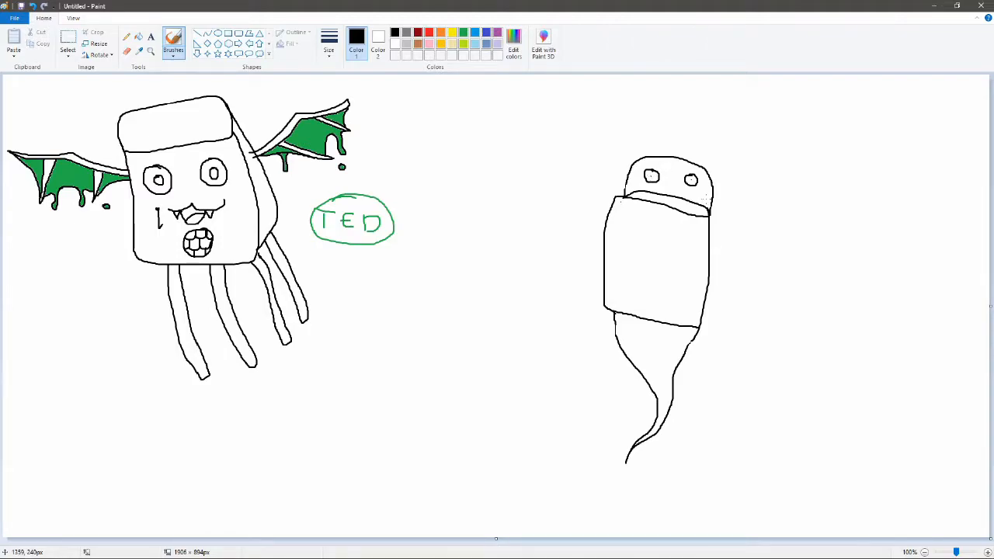
mouse_move(618, 200)
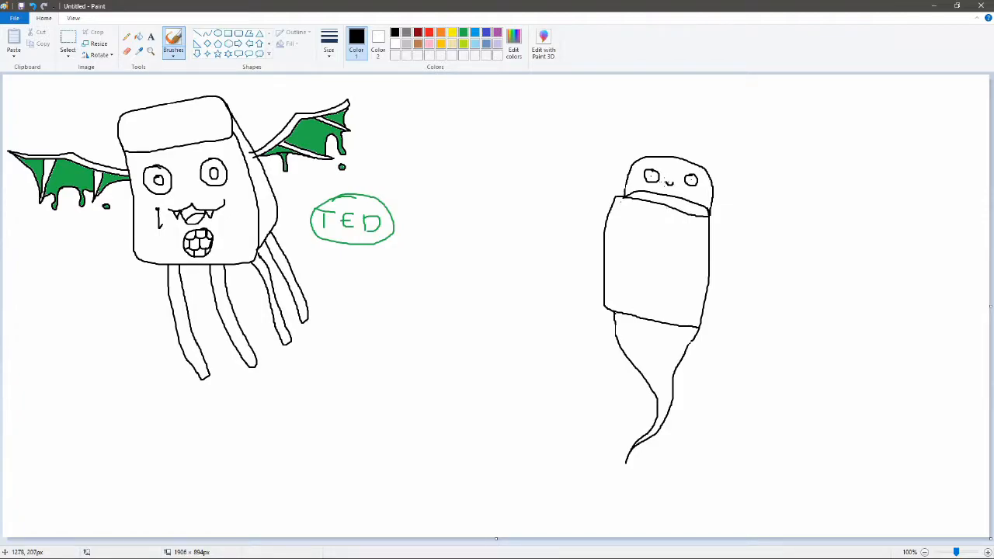
click(662, 187)
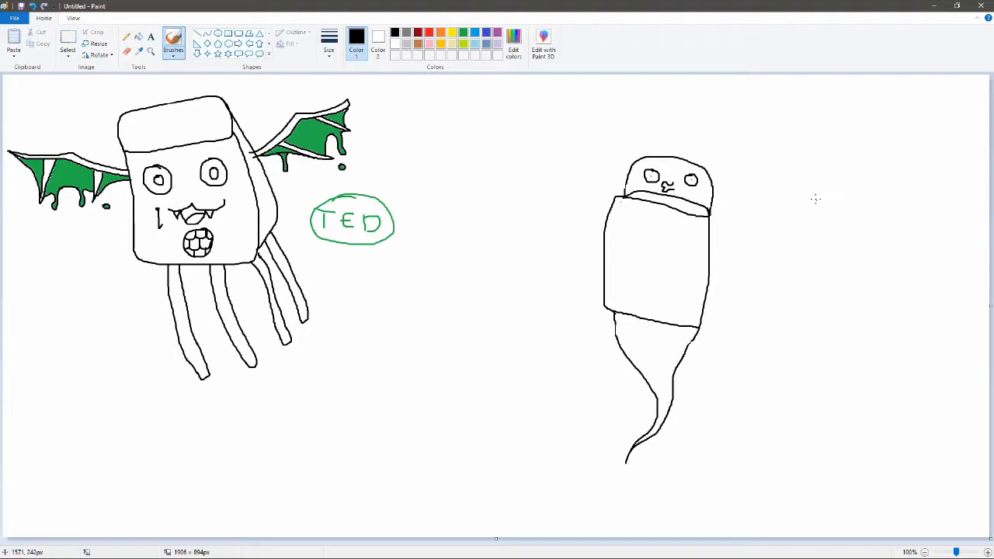
mouse_move(751, 95)
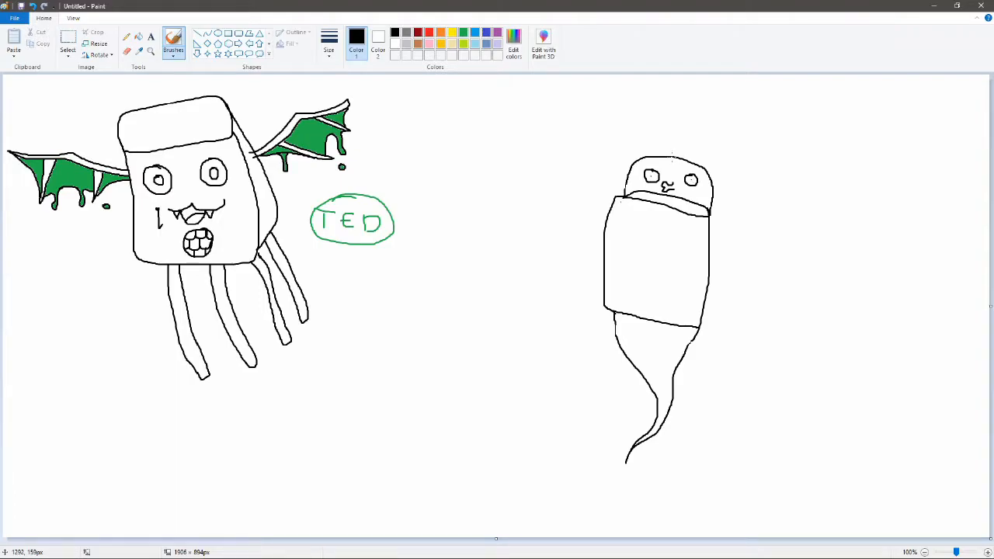
Draw spiky fin strokes from the head down along the creature's back.
drag(671, 163, 715, 152)
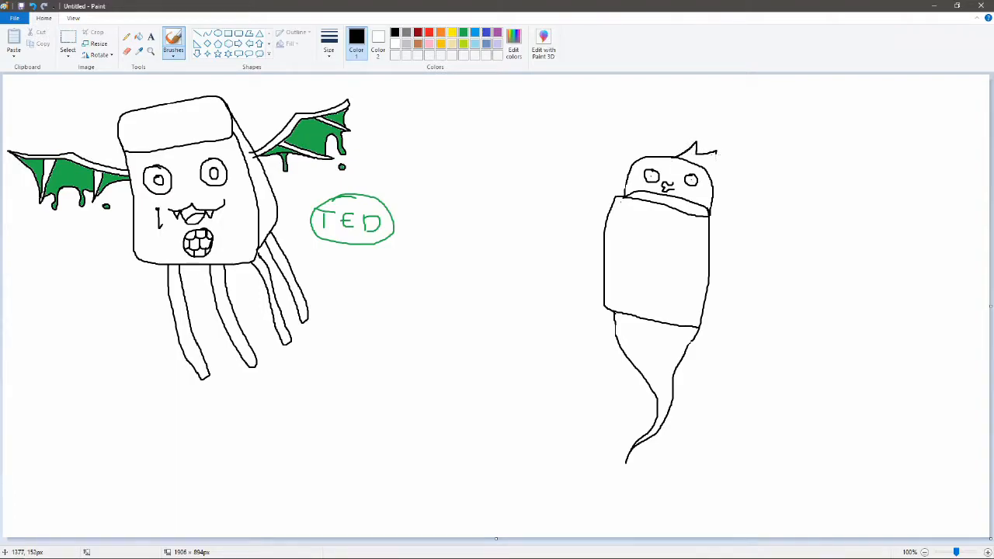
drag(706, 158, 733, 183)
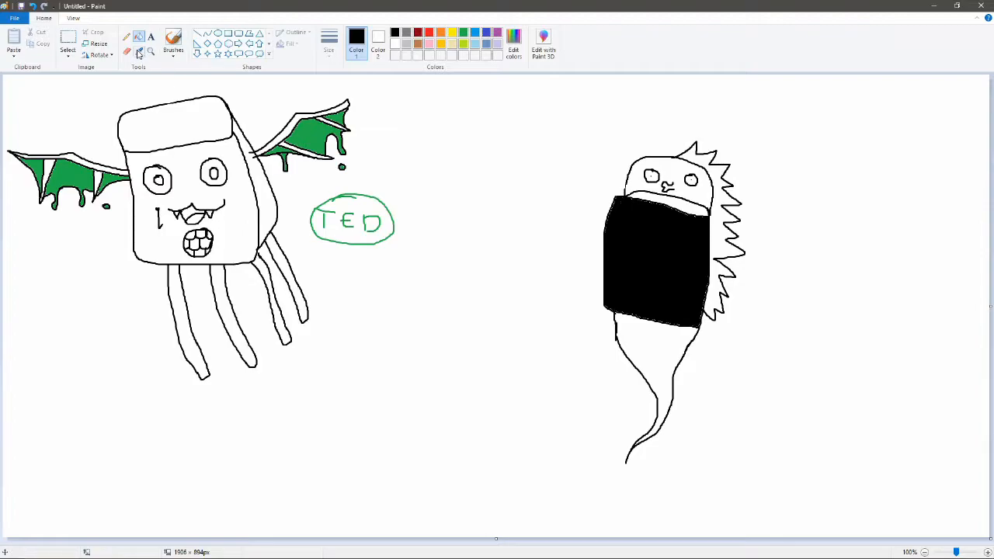
mouse_move(138, 53)
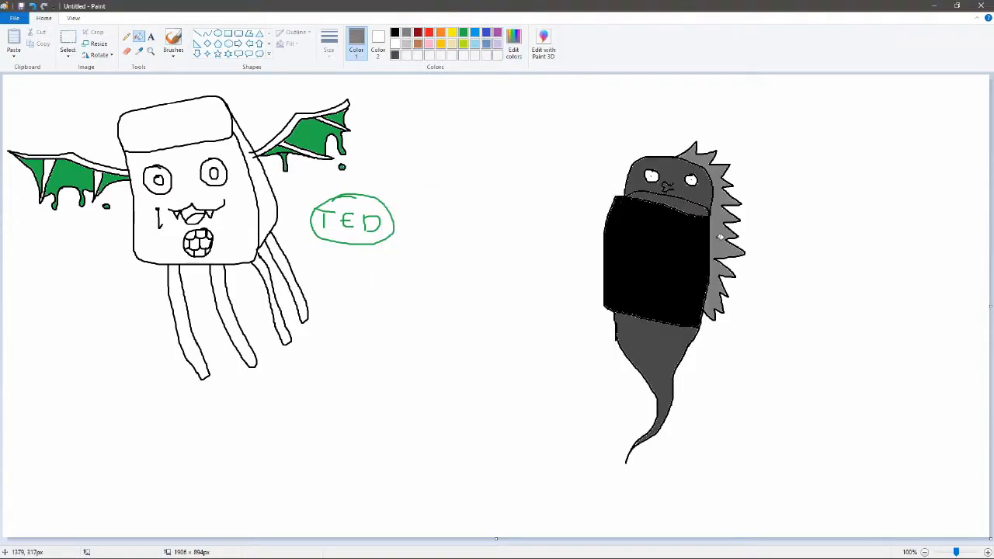
mouse_move(138, 50)
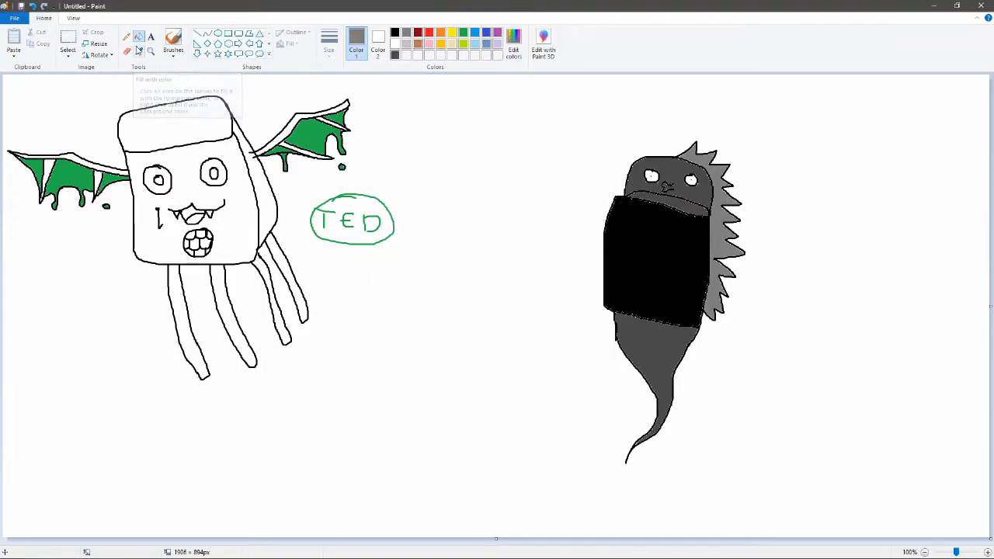
mouse_move(128, 50)
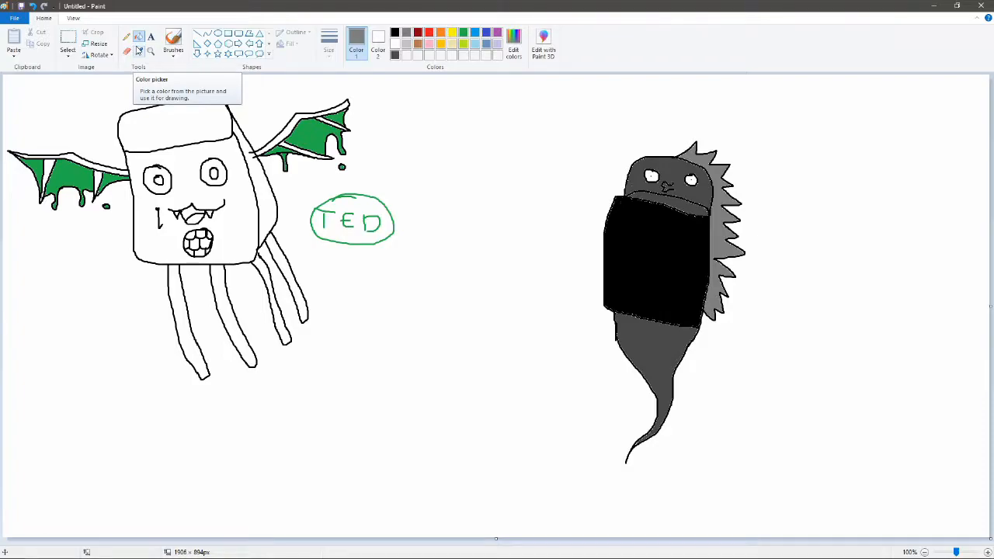
Switch the brush to light blue and start the aura stroke above the fish.
click(174, 39)
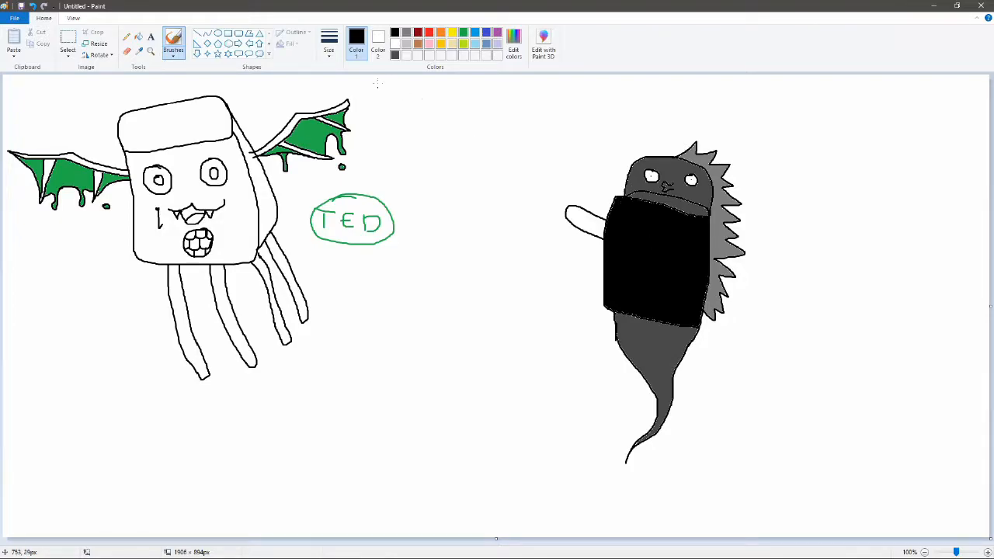
click(355, 37)
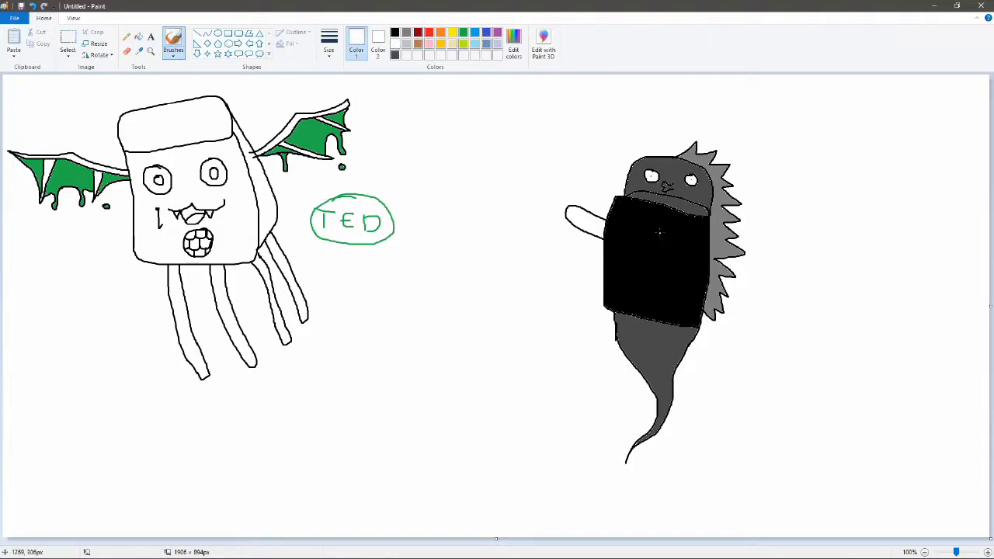
drag(649, 236, 636, 252)
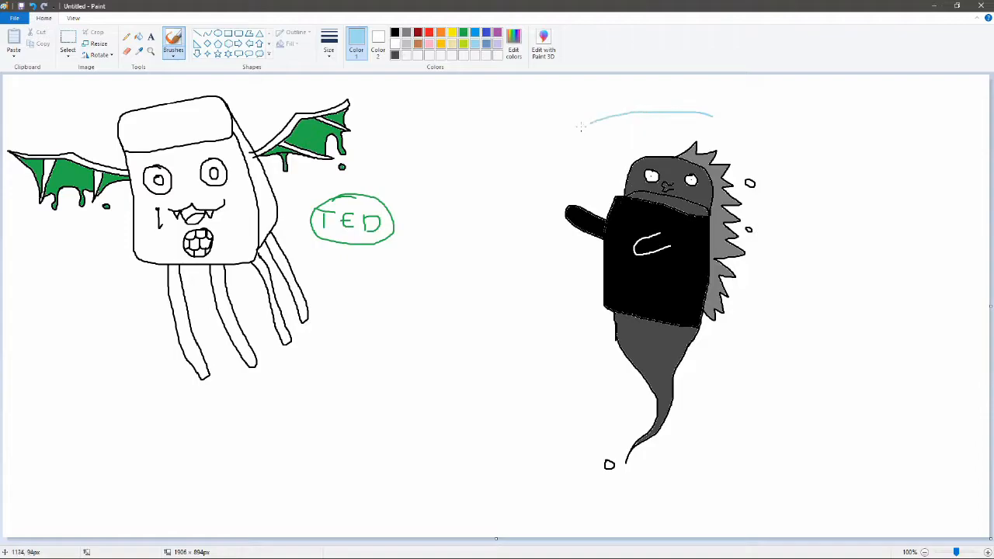
Outline the light-blue aura fully around the fish's body and tail.
drag(583, 124, 707, 465)
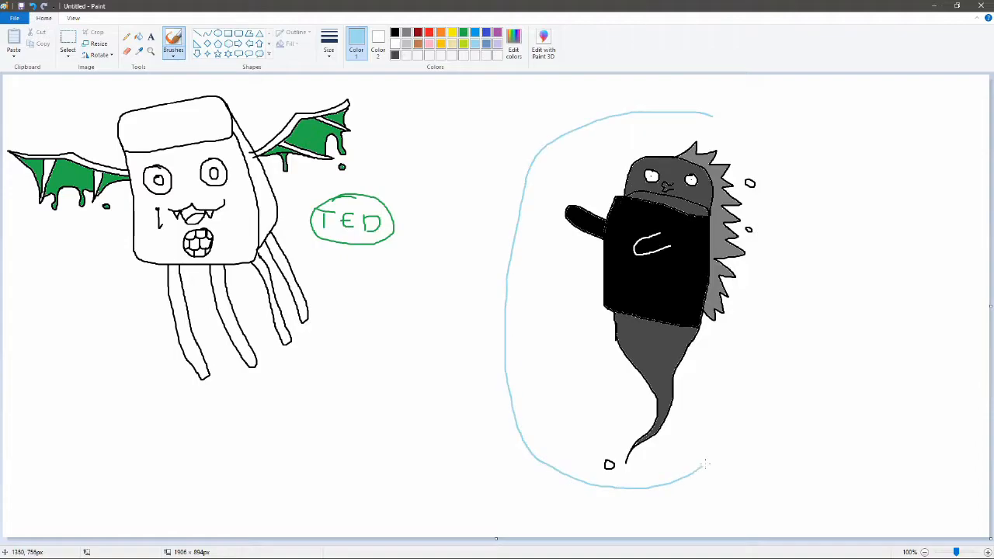
drag(730, 128, 702, 463)
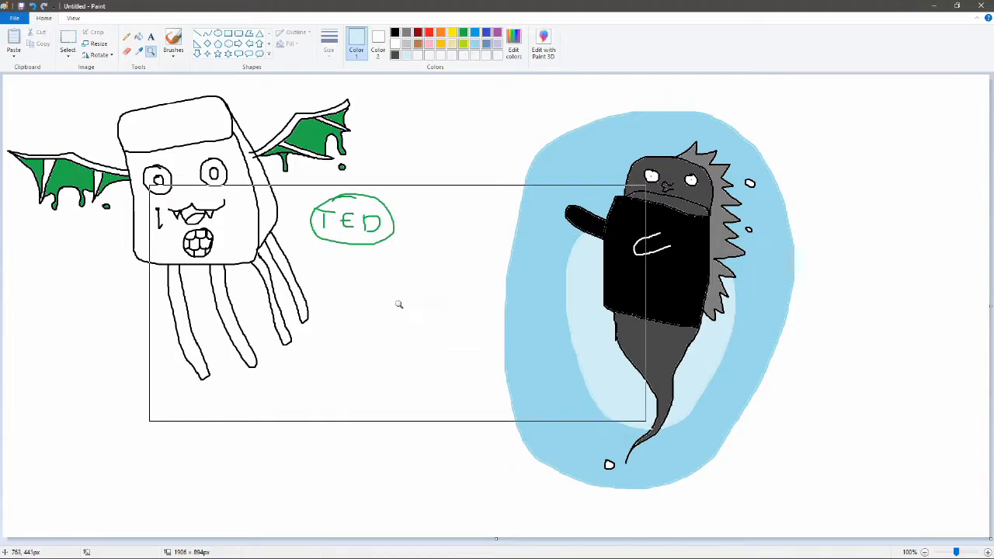
click(173, 44)
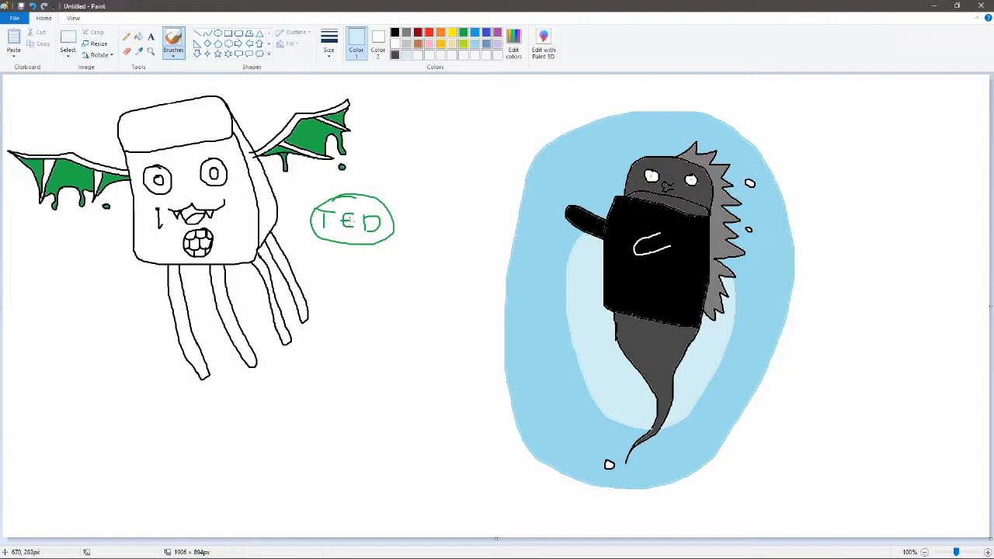
Switch the brush colour back to black for the Bruce name label.
click(356, 36)
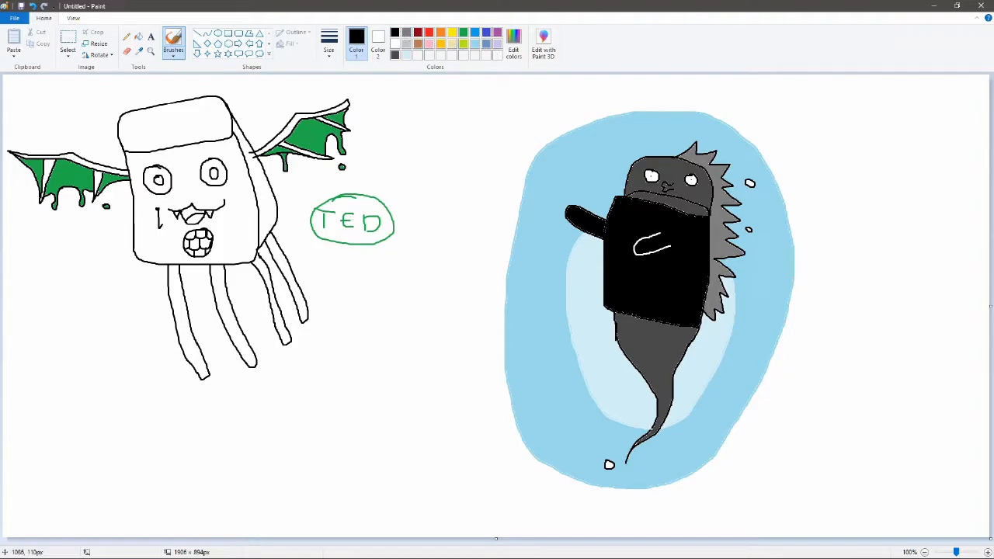
mouse_move(733, 292)
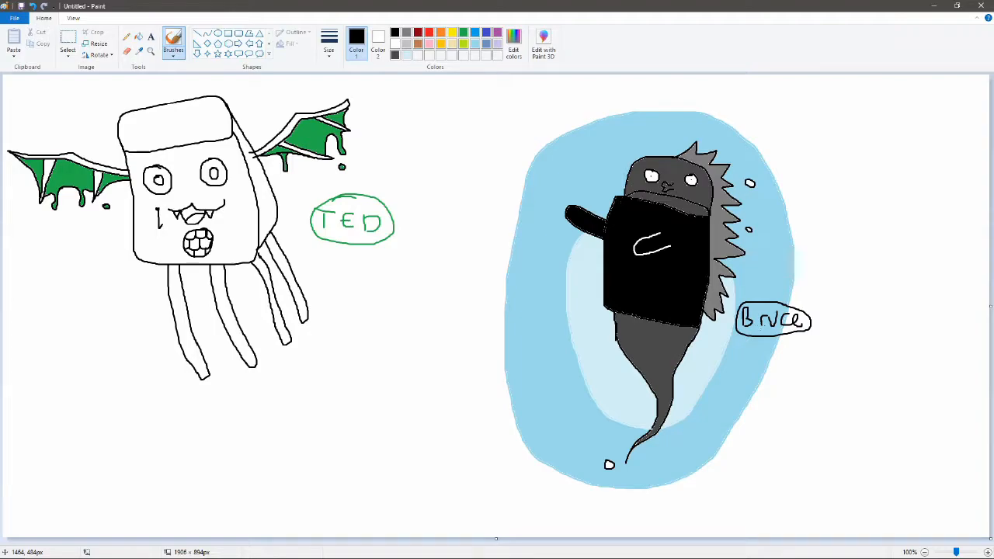
mouse_move(482, 252)
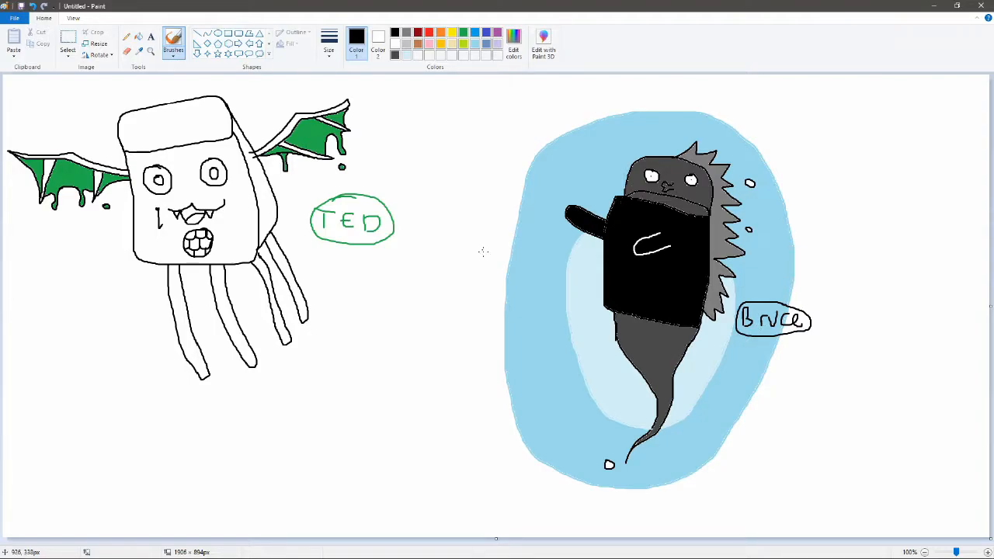